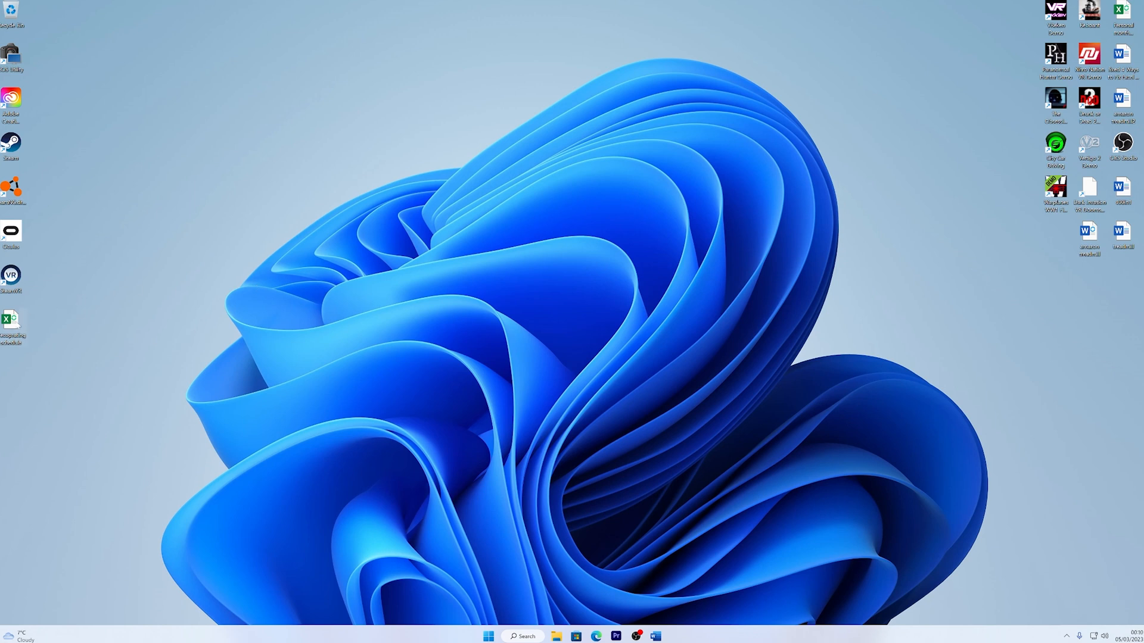
# - Bring up the shortcut menu for the Excel spreadsheet file on the desktop
pyautogui.rightClick(12, 320)
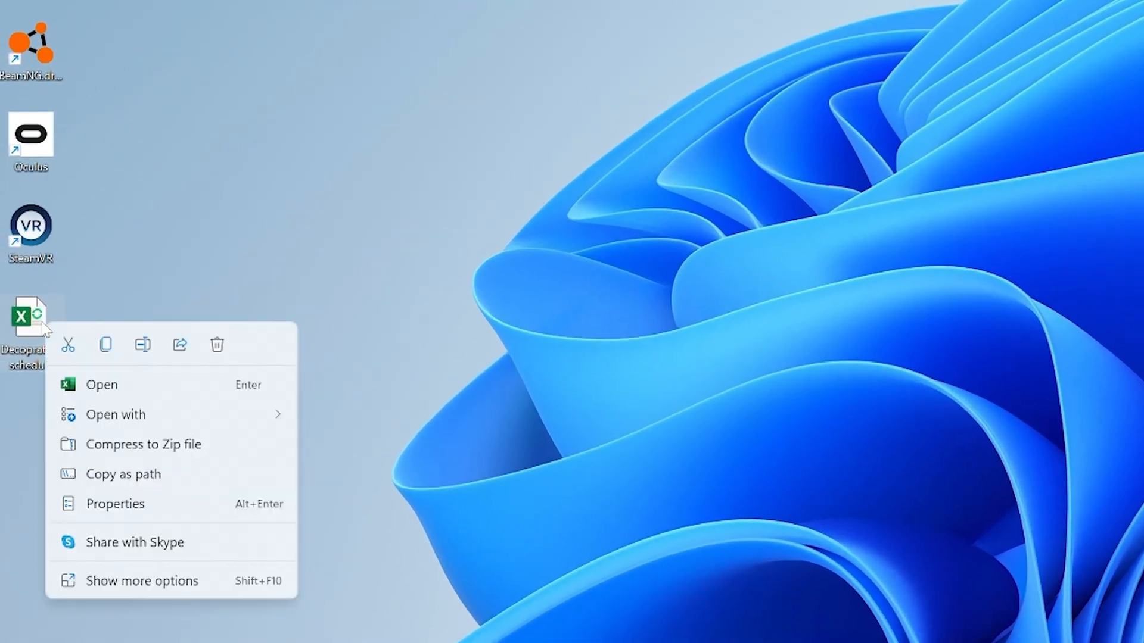
pyautogui.moveTo(143, 345)
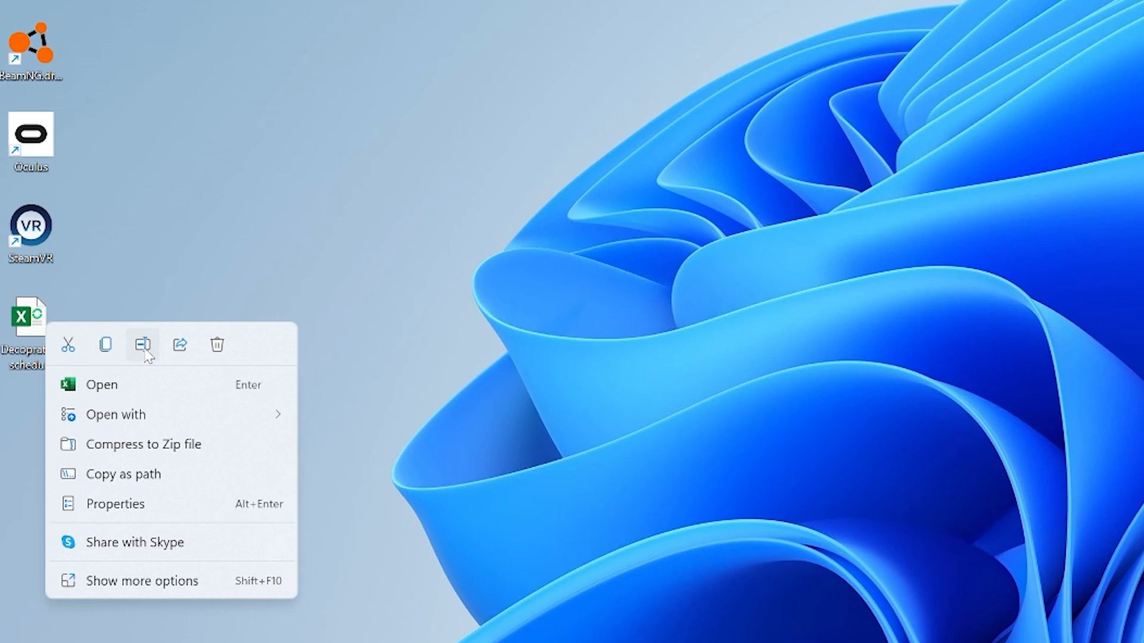
pyautogui.moveTo(143, 346)
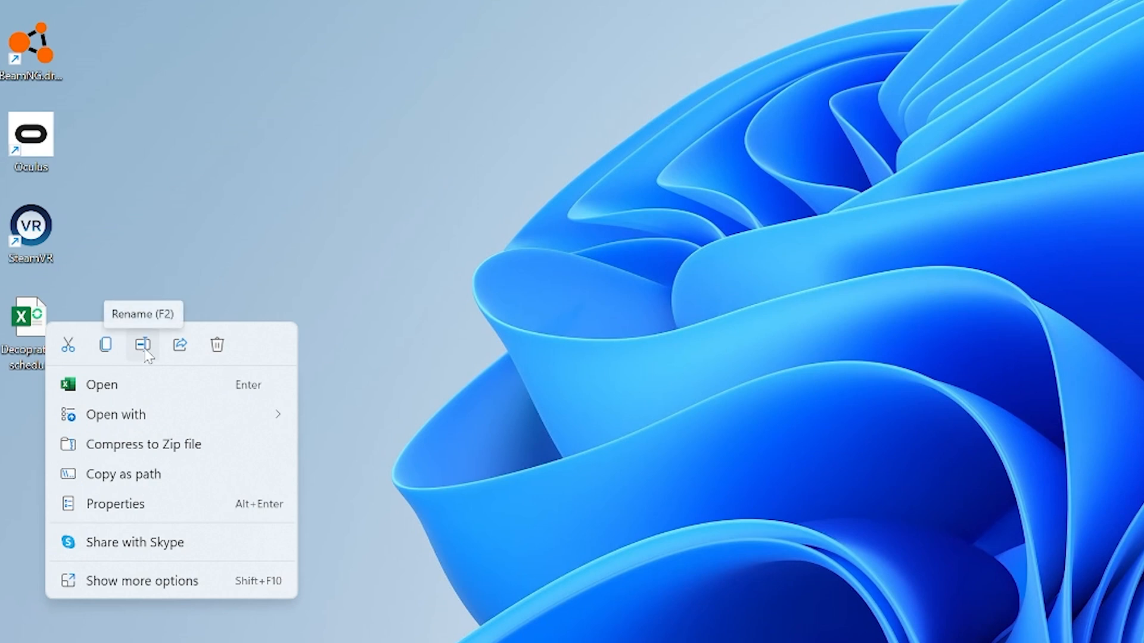
# - Start renaming the Decoprating schedule file, adding '.x' as the beginning of a new extension
pyautogui.click(143, 345)
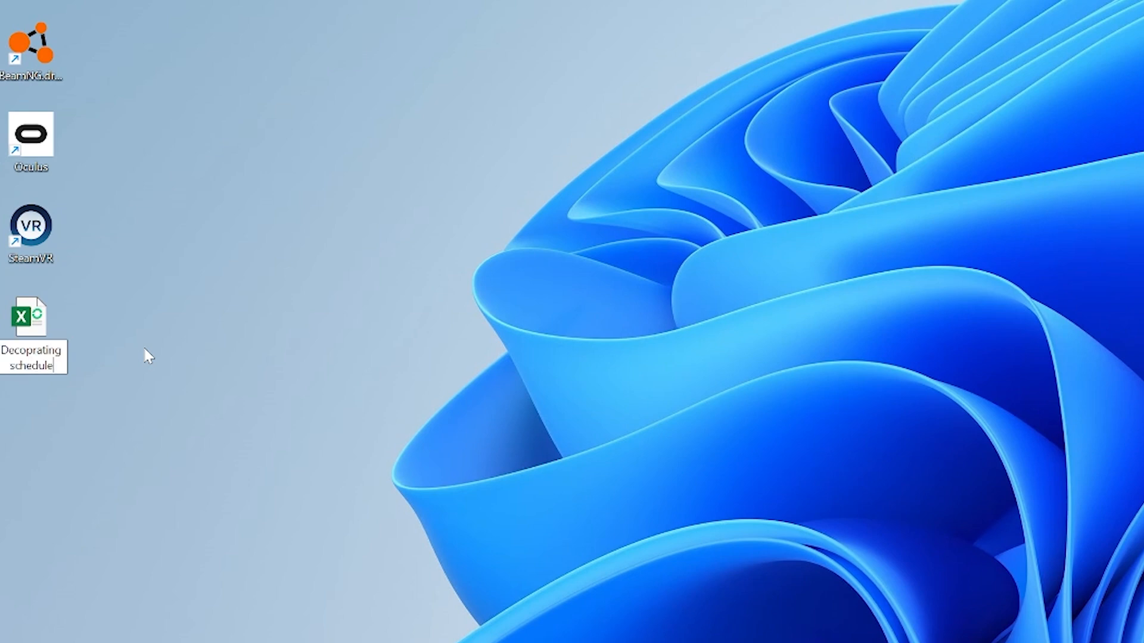
pyautogui.write('.x')
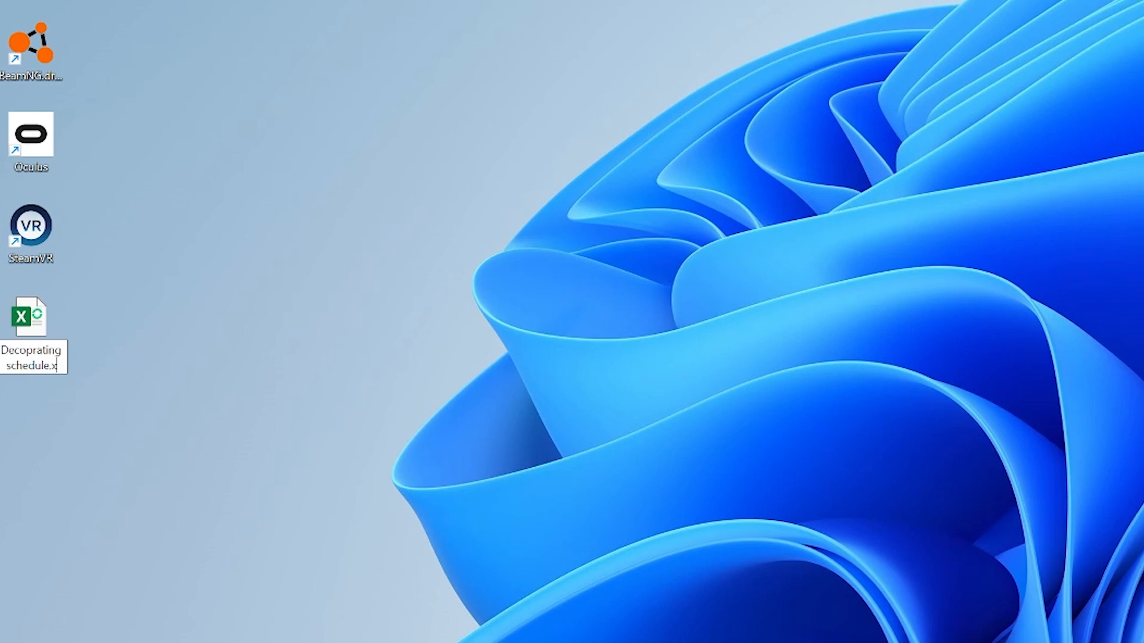